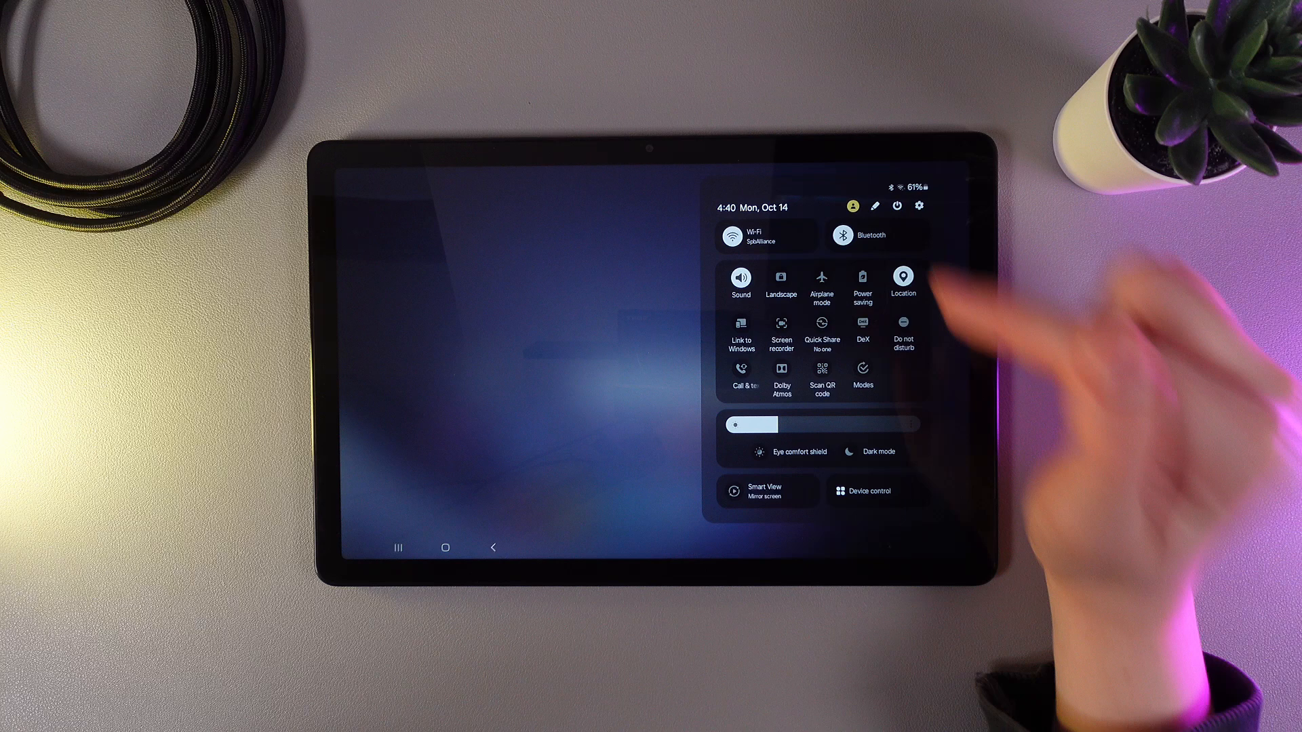
- Bring up the power menu from the quick settings power icon
{"action": "left_click", "coordinate": [896, 205]}
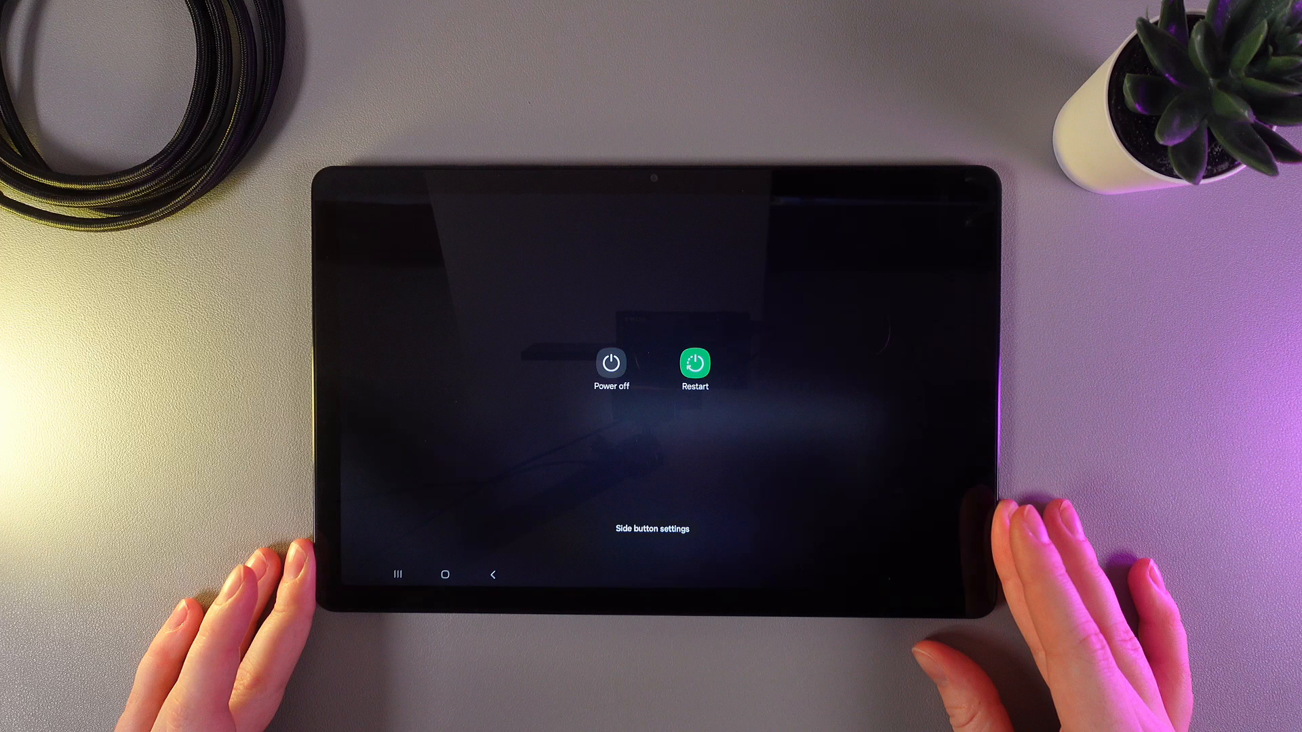
- Choose Power off and confirm so the tablet shuts down showing the Samsung logo
{"action": "left_click", "coordinate": [612, 363]}
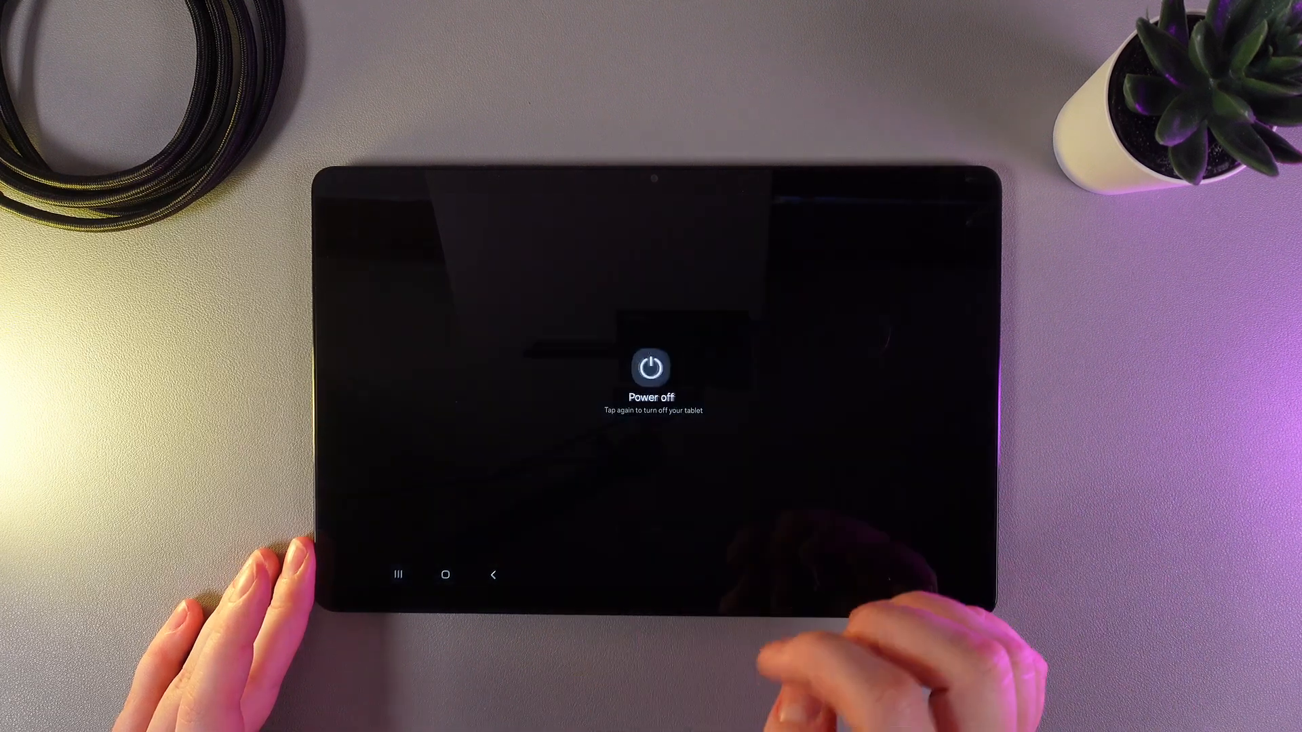
{"action": "left_click", "coordinate": [651, 367]}
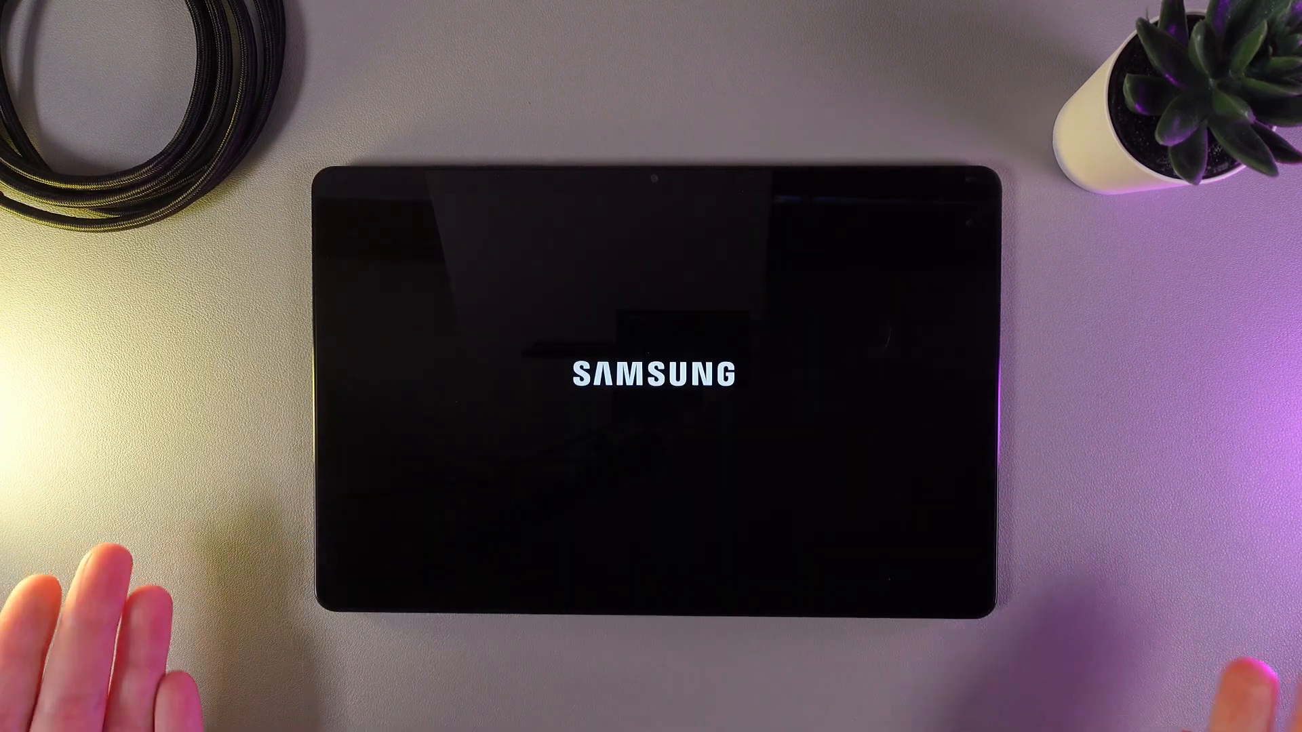